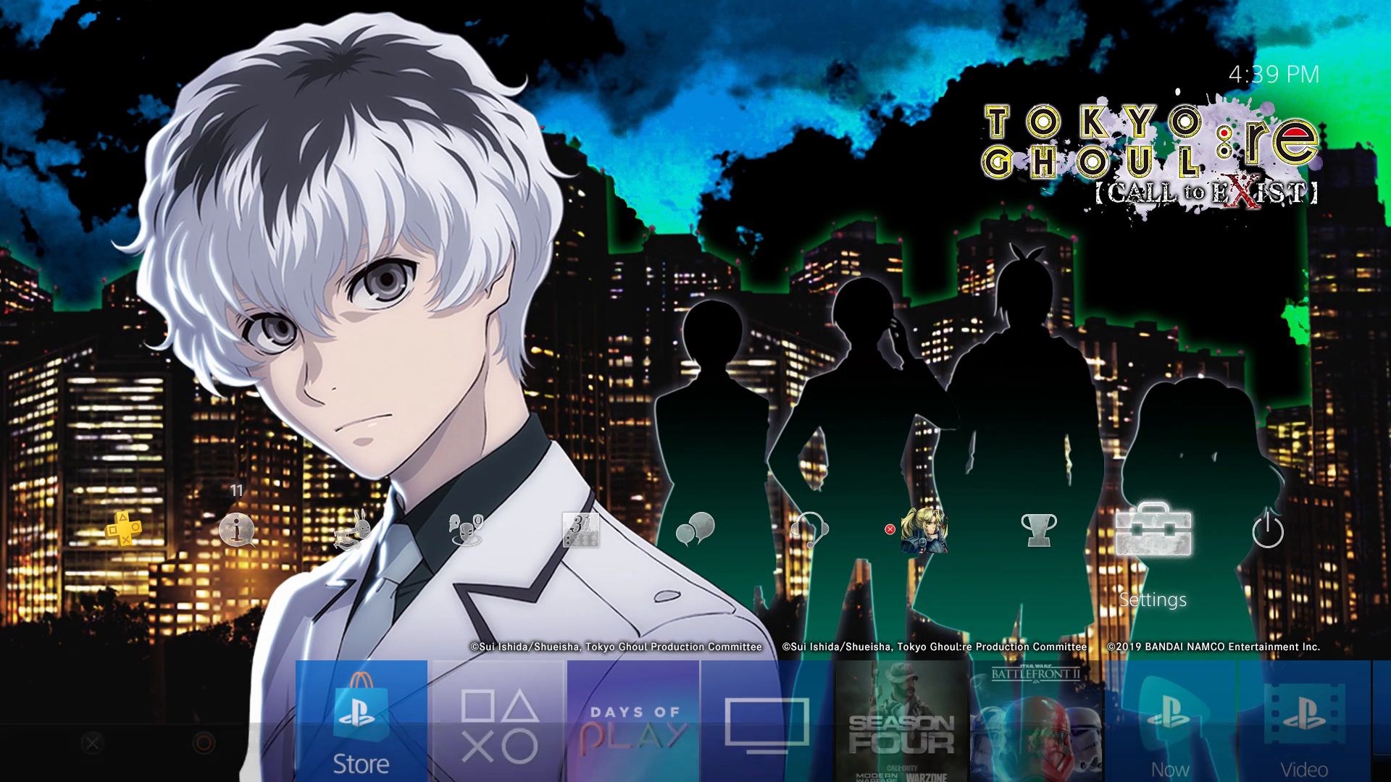
# Open Settings and scroll down toward Network to start internet connection setup
pyautogui.click(1154, 528)
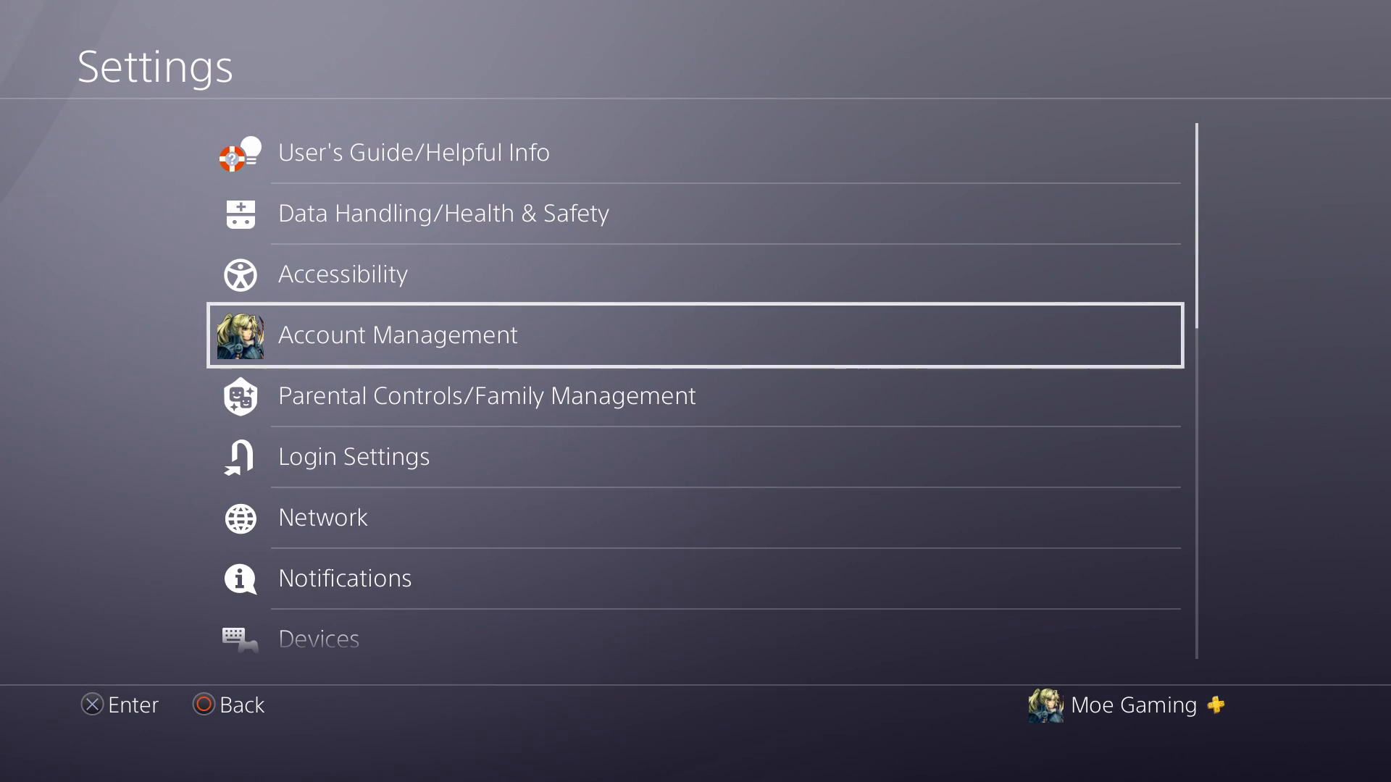
pyautogui.scroll(-3)
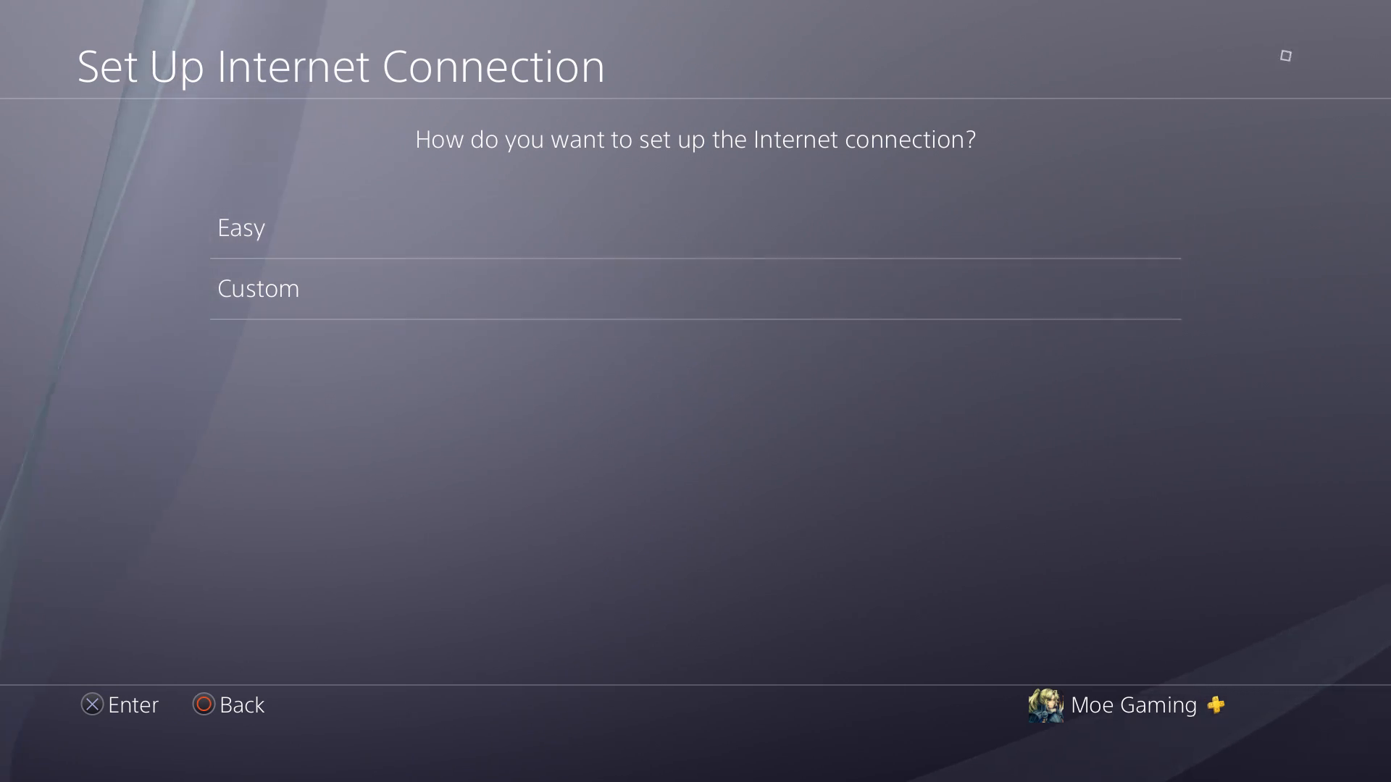
# Choose the Custom internet connection setup method
pyautogui.click(258, 288)
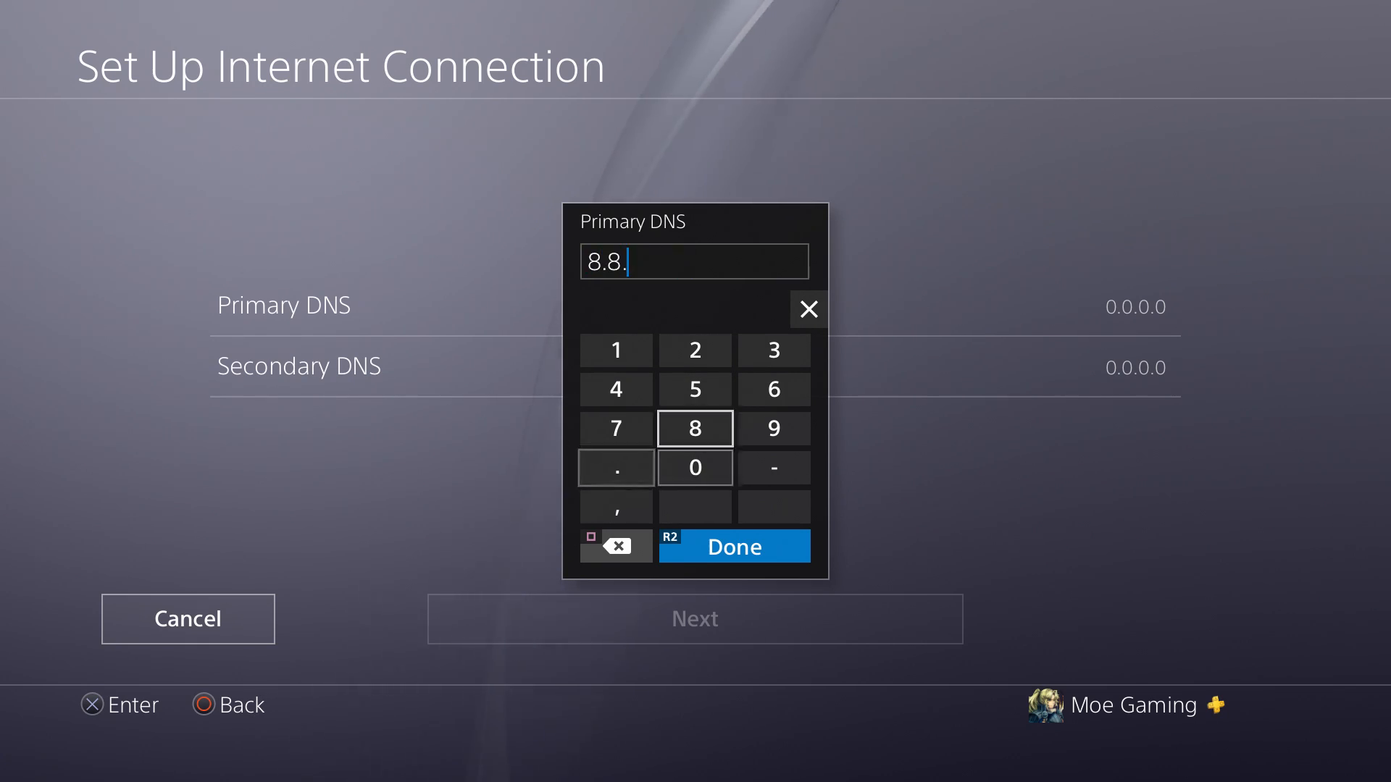
# Finish primary DNS 8.8.8.8, then enter and confirm secondary DNS 8.8.4.4
pyautogui.click(733, 545)
pyautogui.write('8.8')
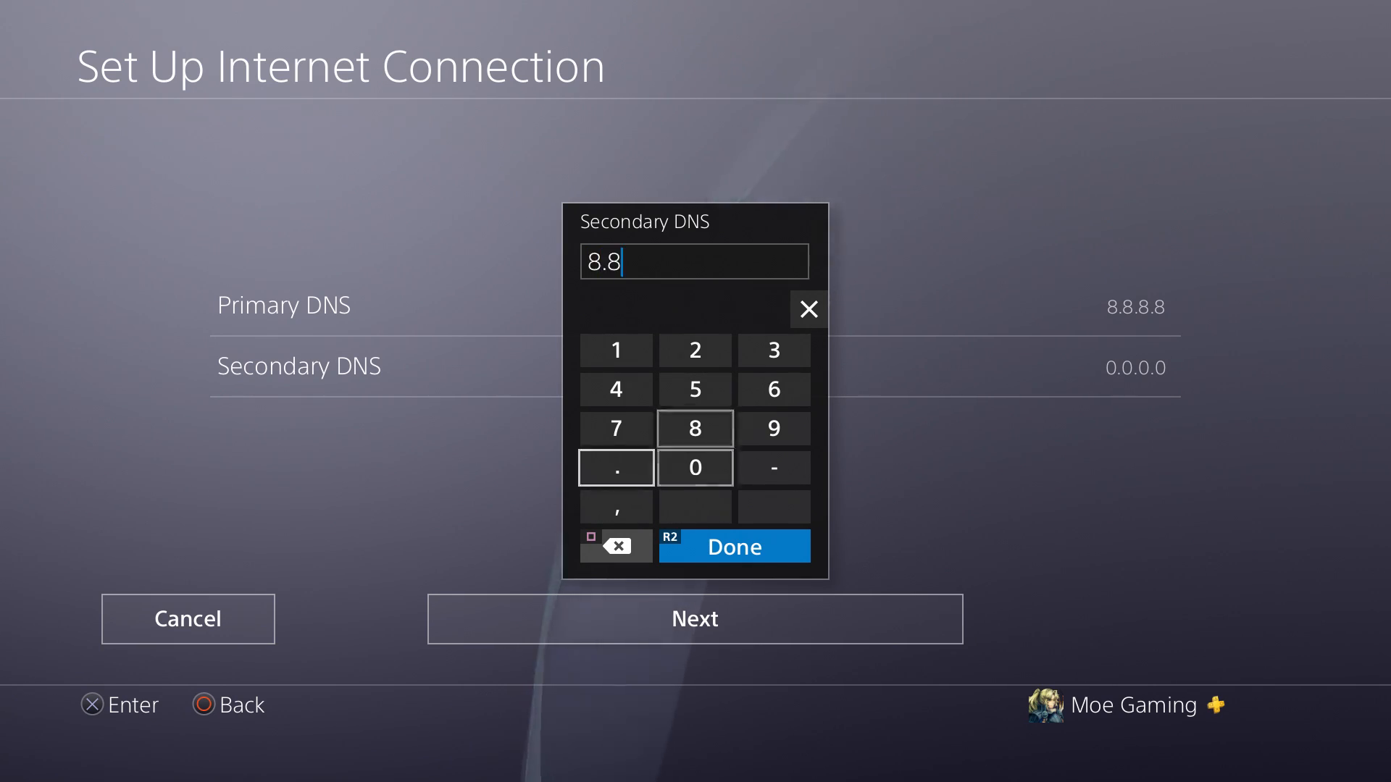
pyautogui.click(616, 388)
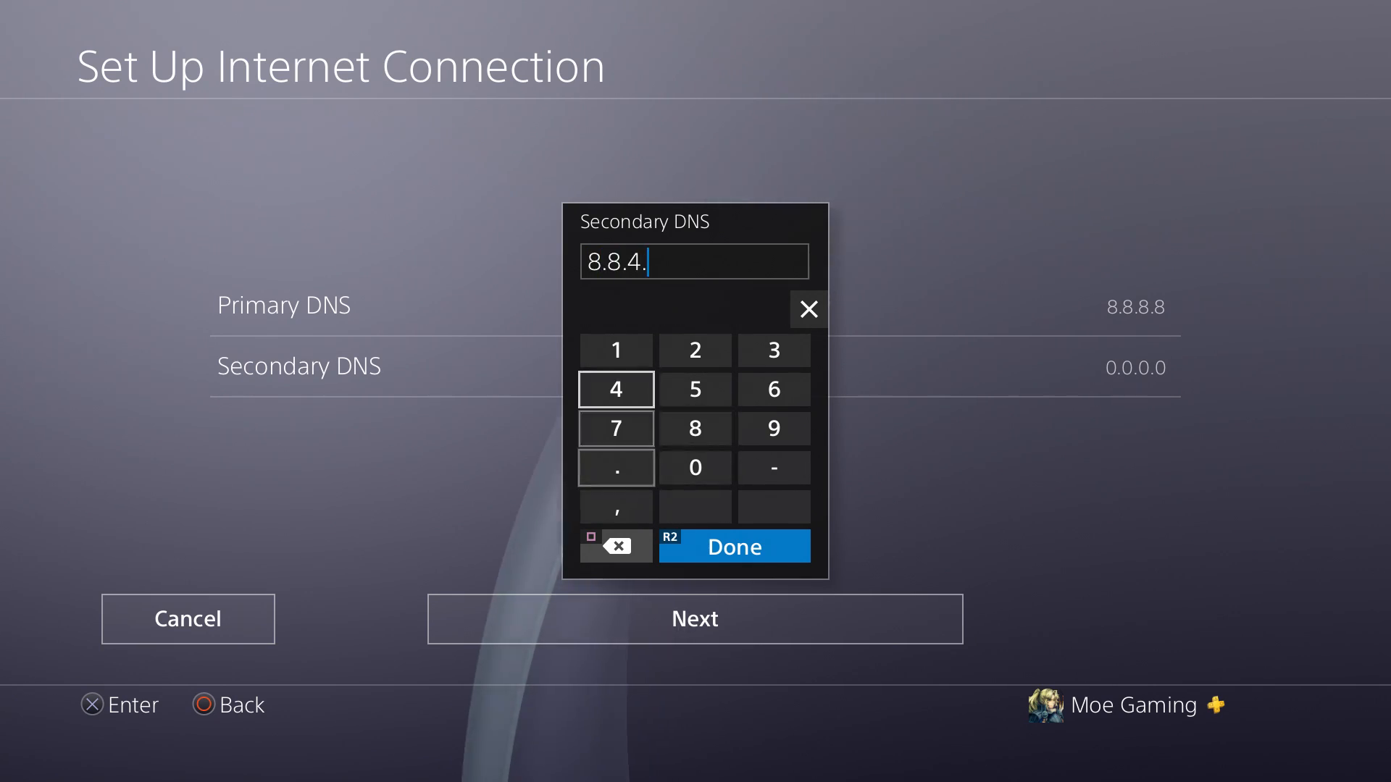
pyautogui.click(616, 390)
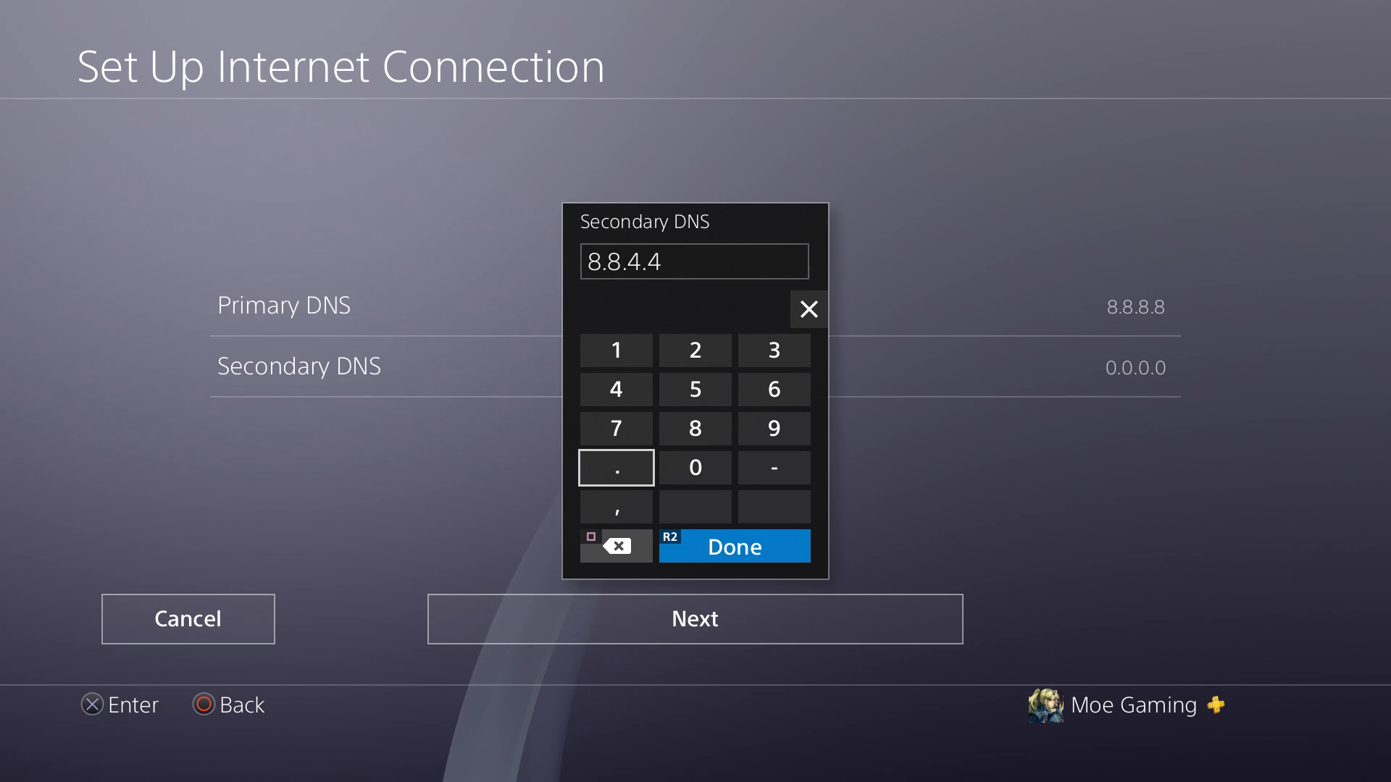
pyautogui.click(733, 546)
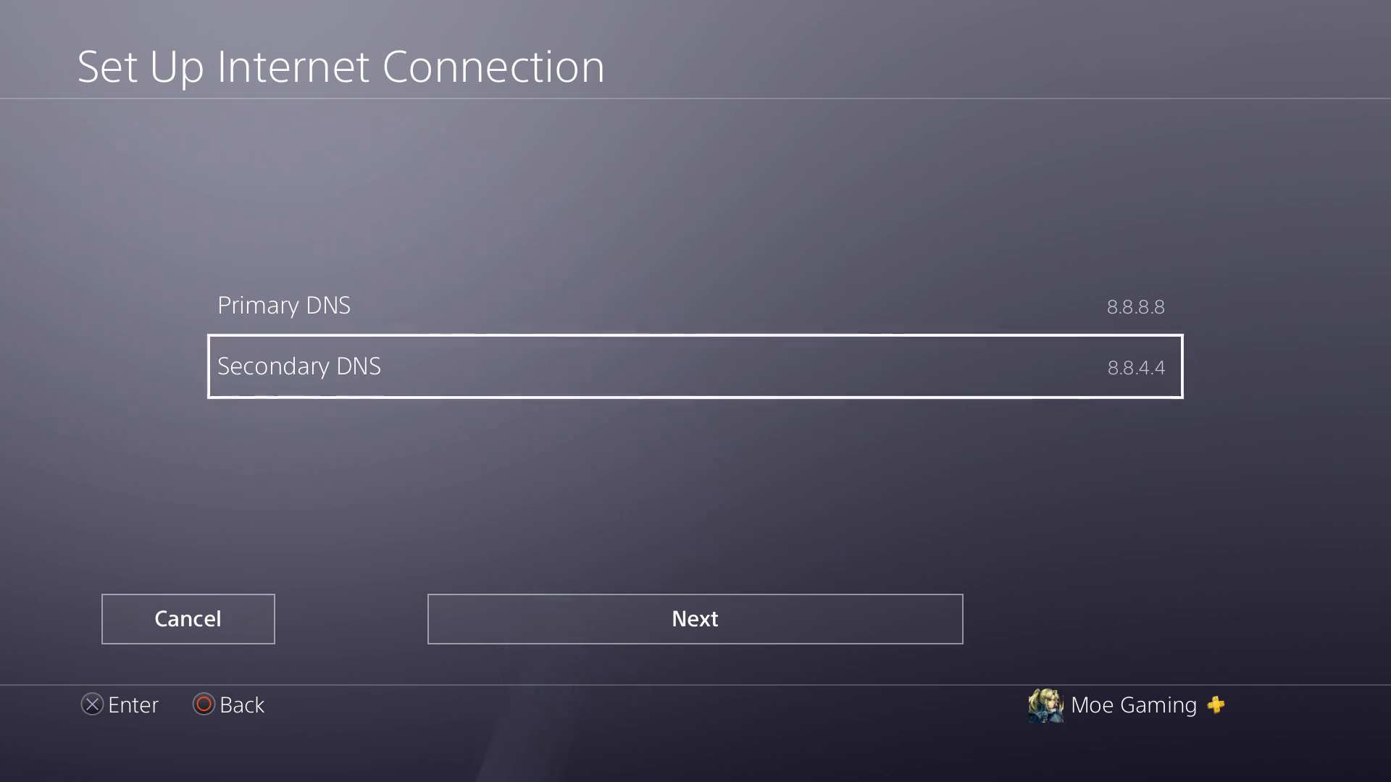
# Accept the DNS addresses, run the connection test, and leave the results
pyautogui.click(694, 617)
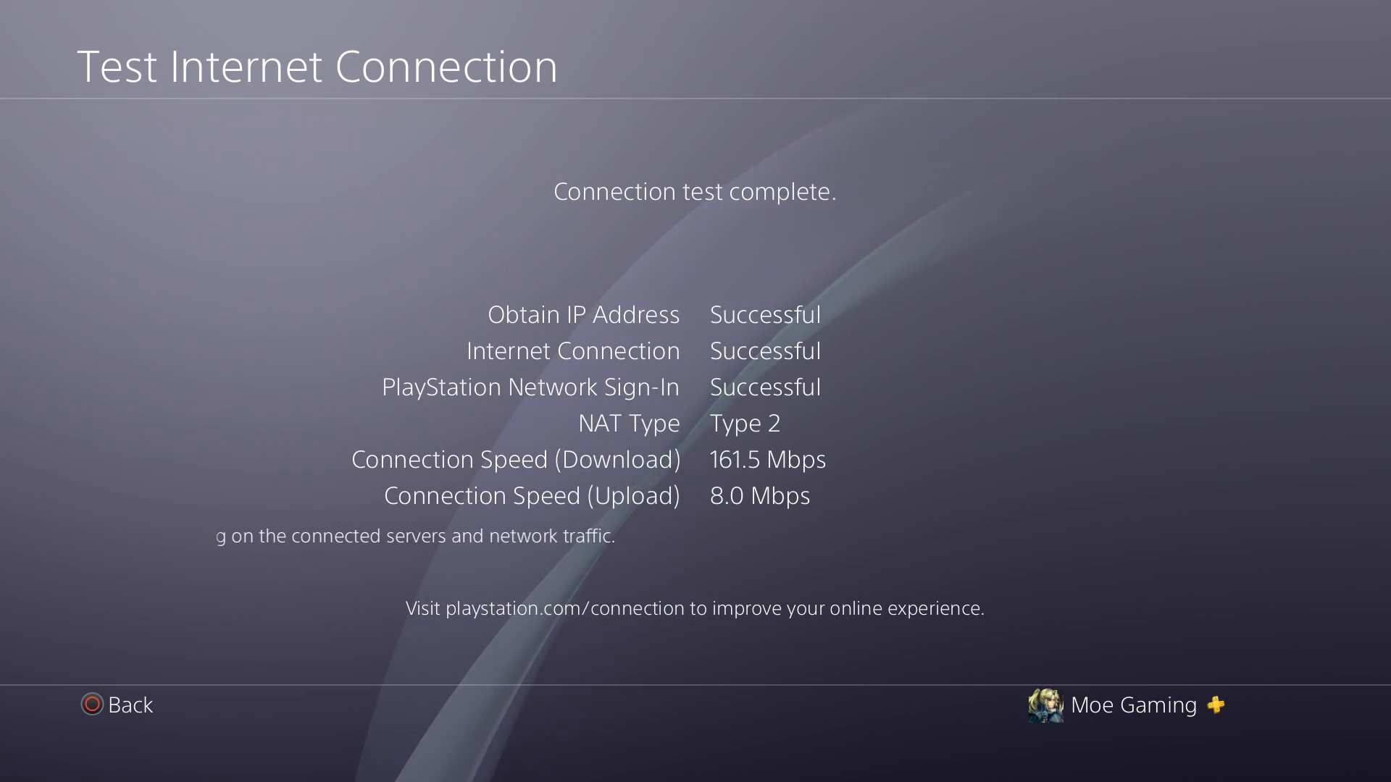
pyautogui.click(133, 704)
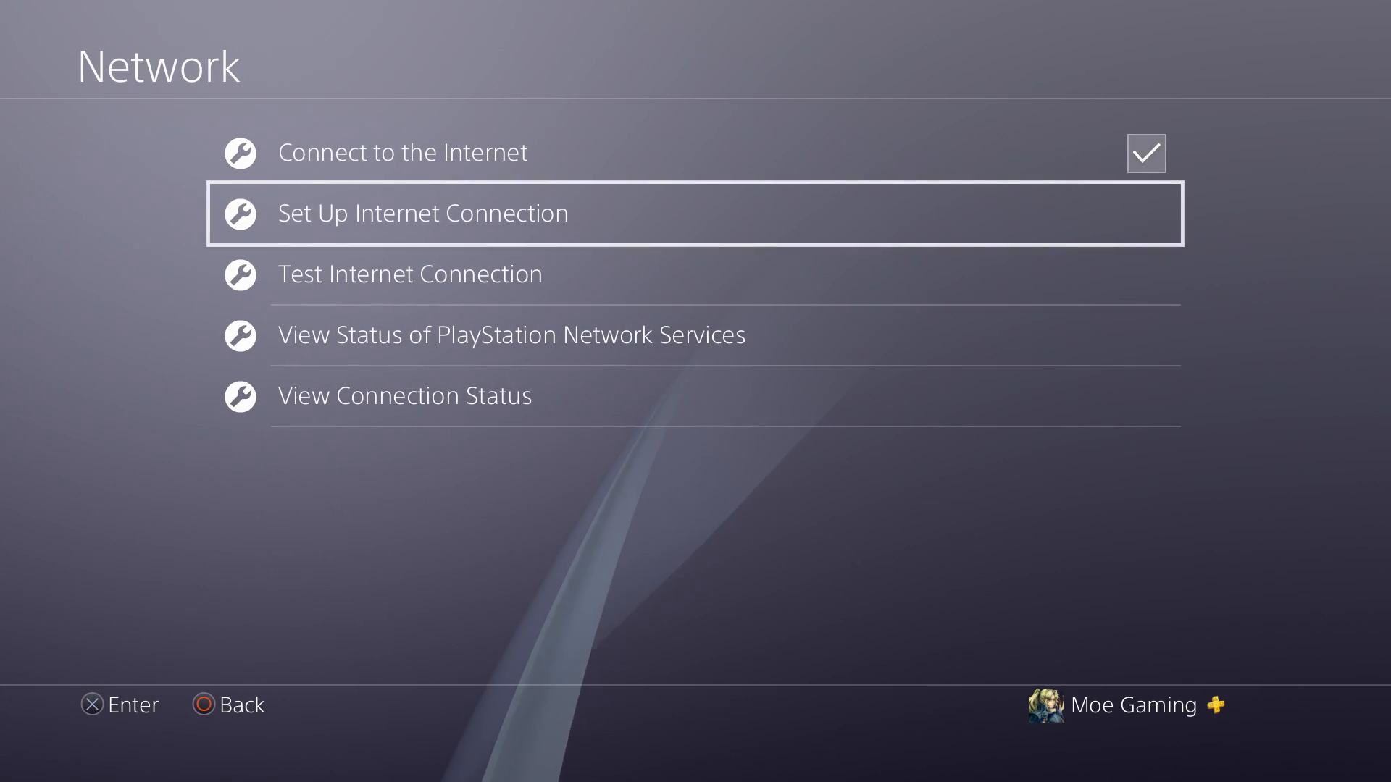